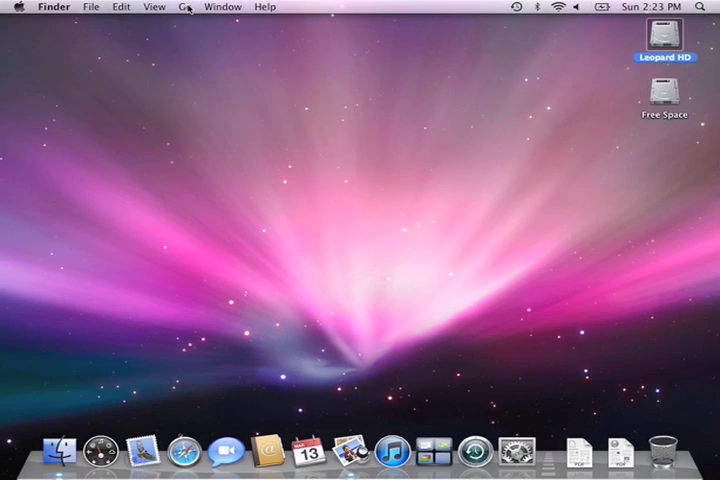
Step: Navigate Finder to the Utilities folder via Go and select the Terminal application
click(178, 8)
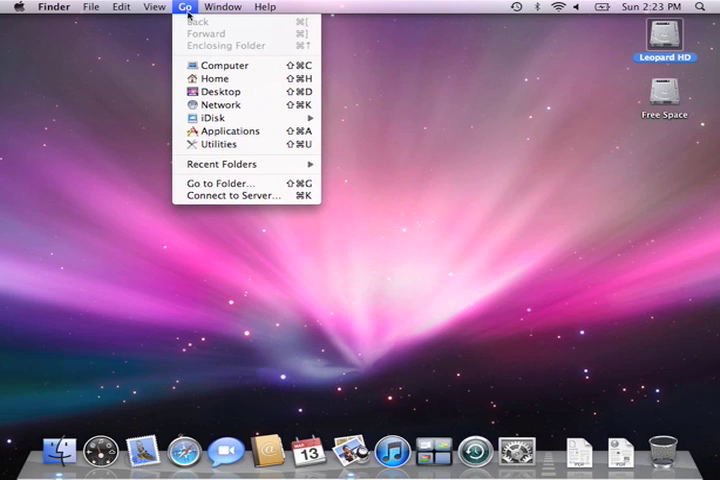
mouse_move(224, 64)
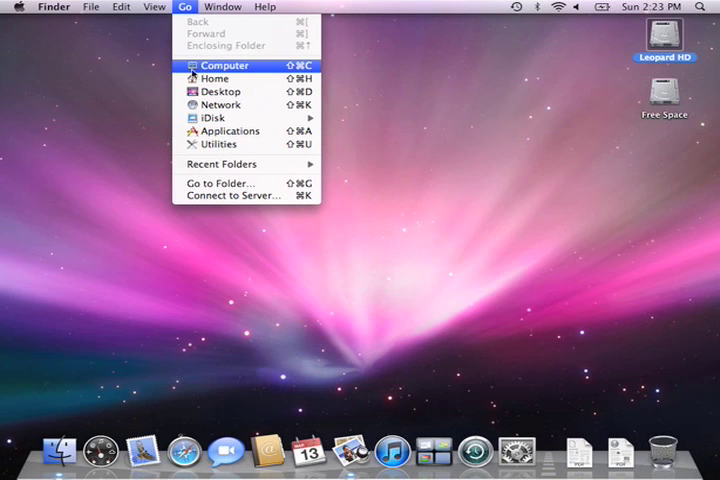
mouse_move(218, 144)
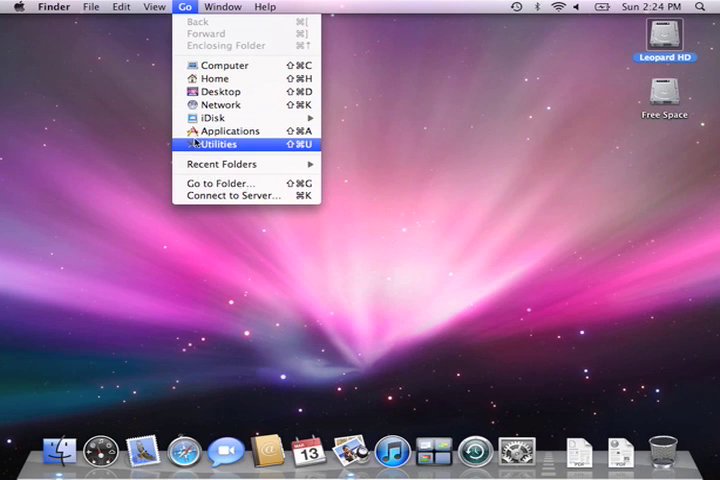
click(216, 144)
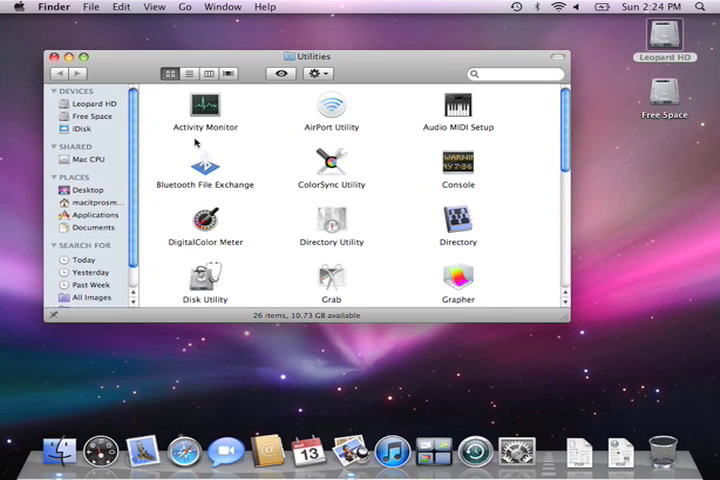
scroll(down, 3)
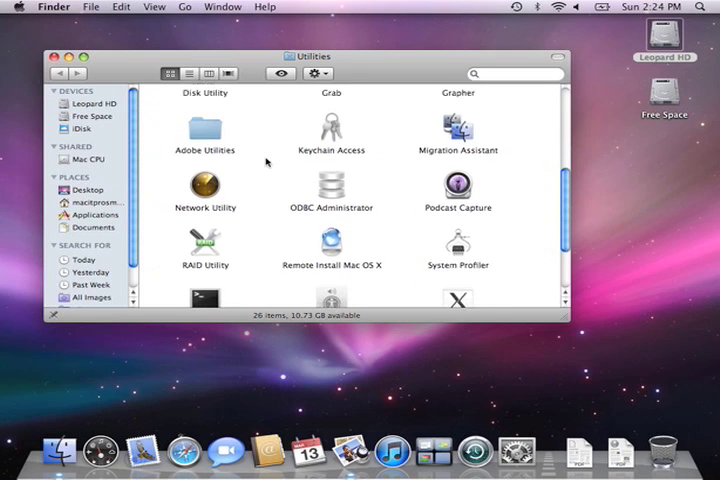
scroll(down, 3)
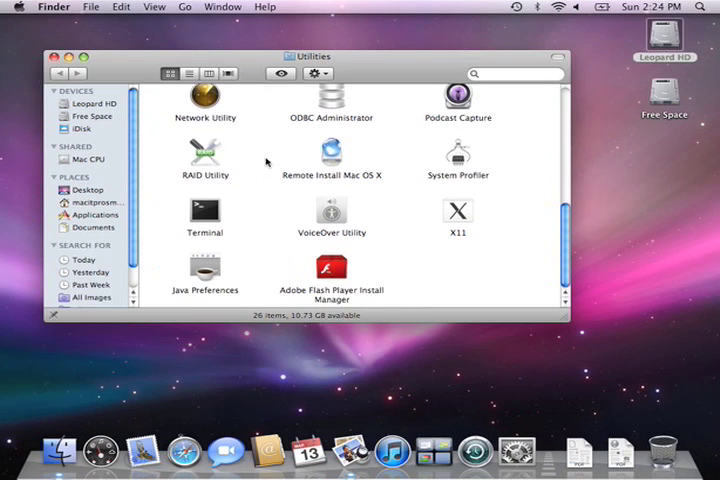
click(204, 212)
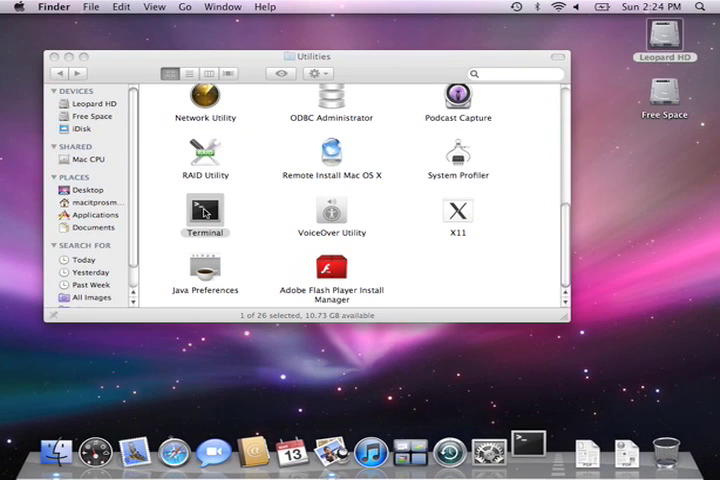
Step: Launch Terminal from Utilities to get a bash session at a ready prompt
double_click(204, 212)
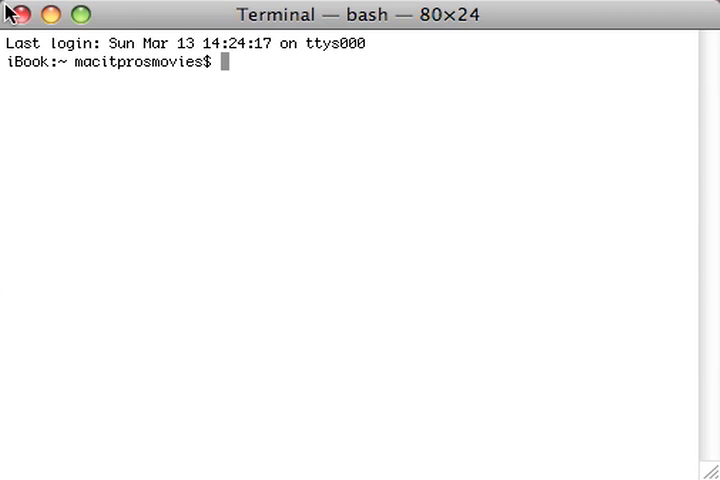
mouse_move(372, 72)
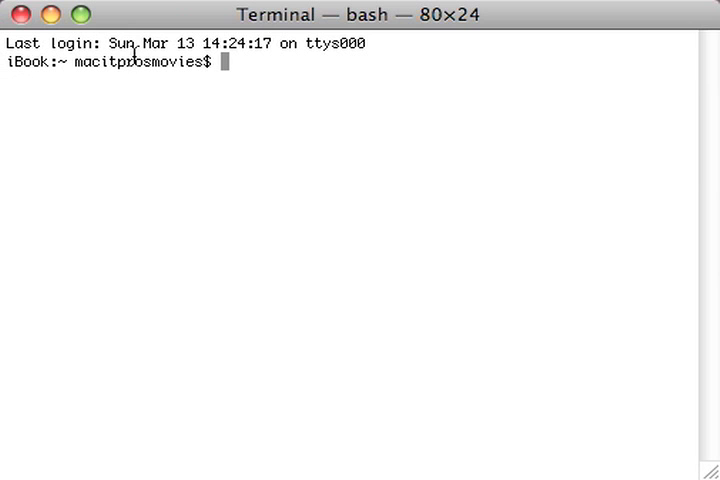
mouse_move(28, 96)
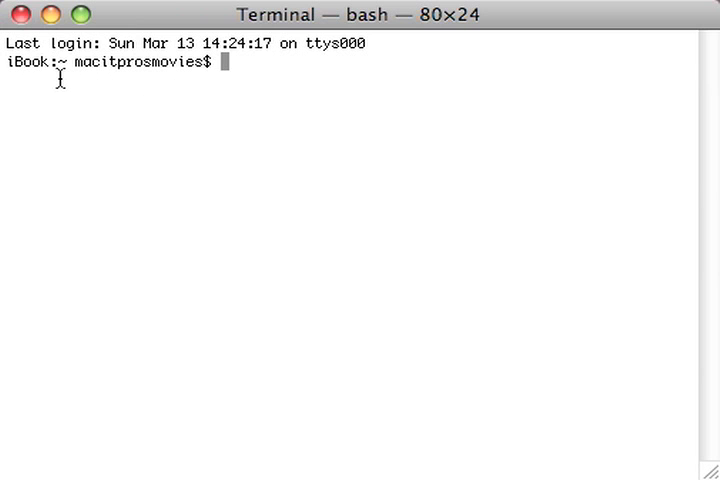
mouse_move(228, 90)
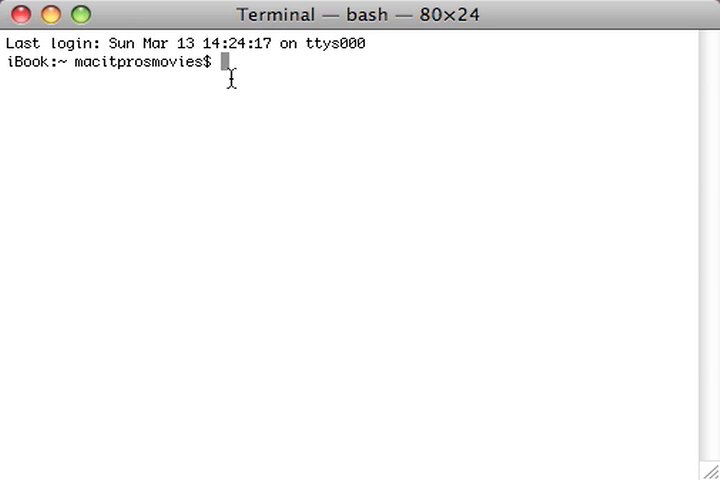
Step: Run ls to list the home folder (Desktop, Documents, Movies, Music...)
text(ls)
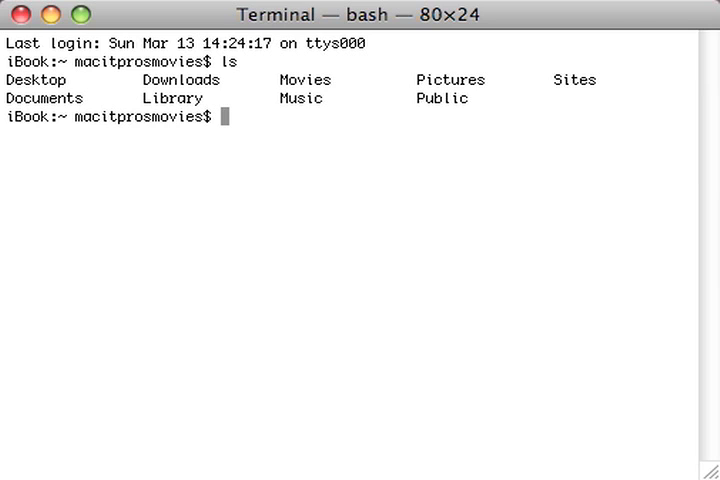
mouse_move(534, 92)
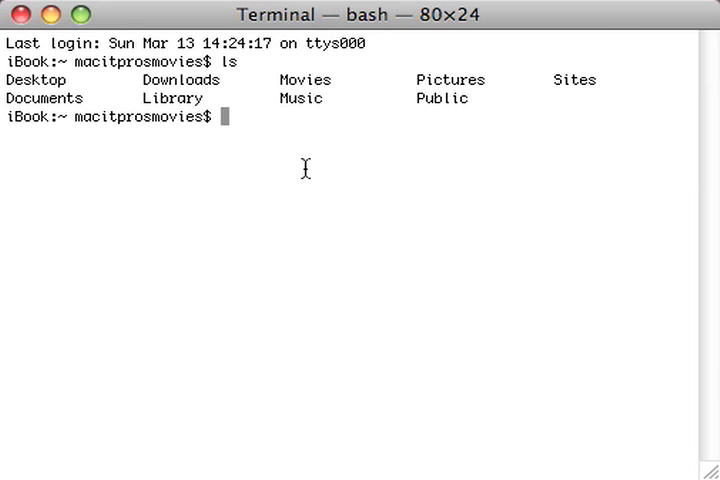
Step: Run 'open ~' to open the home folder in Finder
text(open)
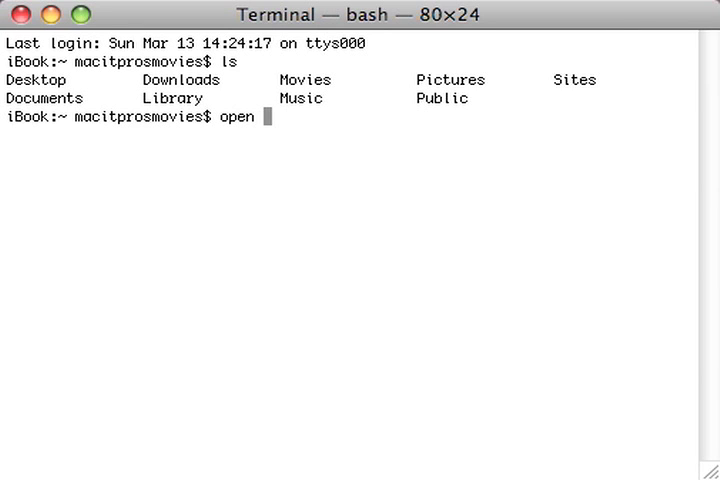
text(~)
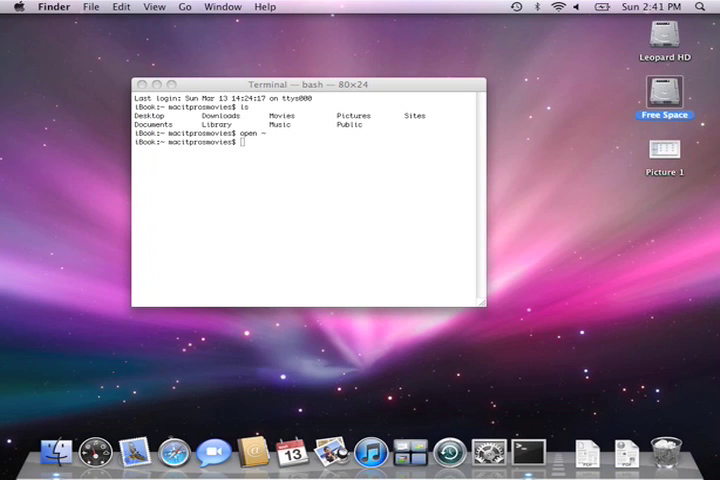
key(Return)
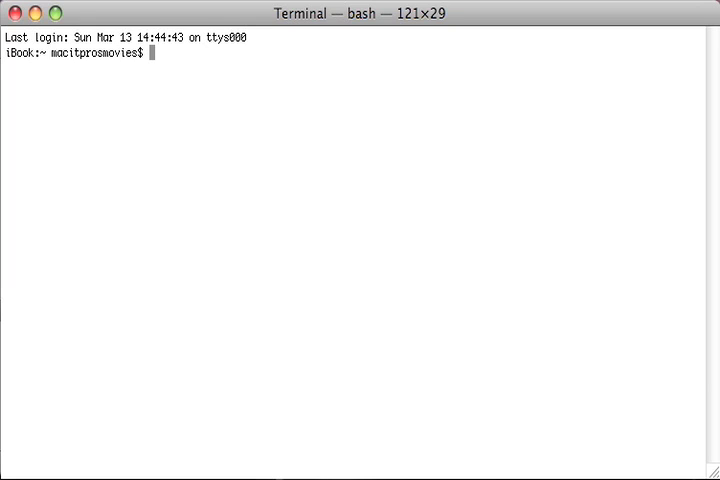
Step: Run 'open Documents' to open the Documents folder in Finder
text(op)
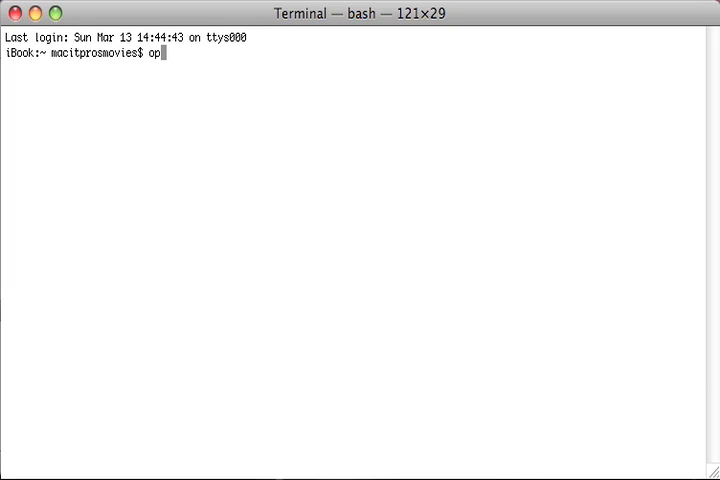
text(en)
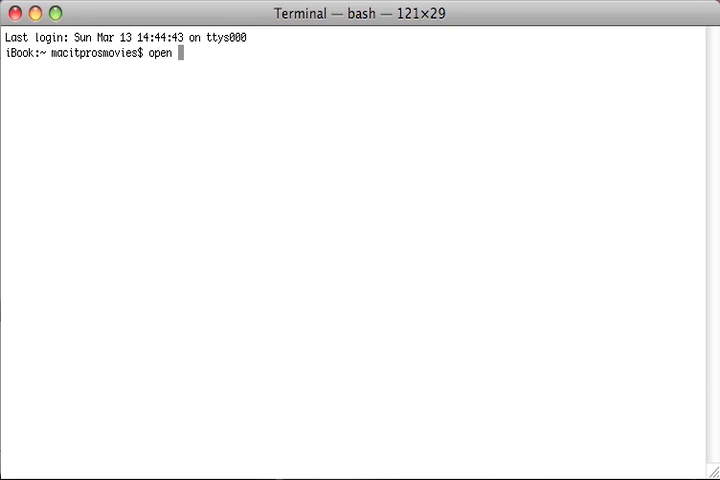
text(Do)
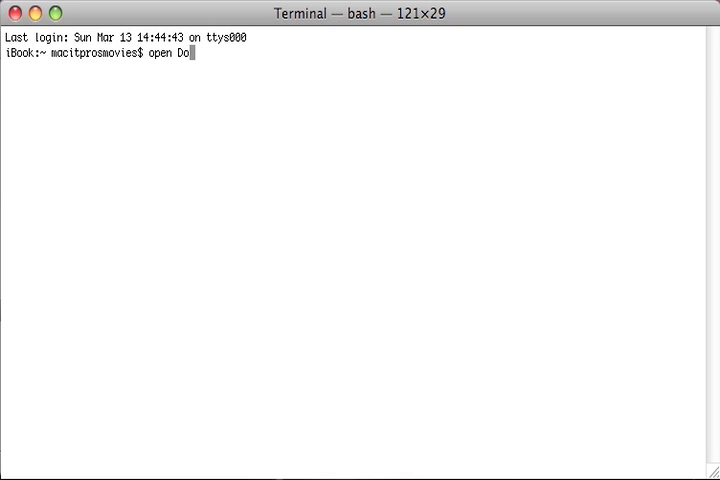
text(cumen)
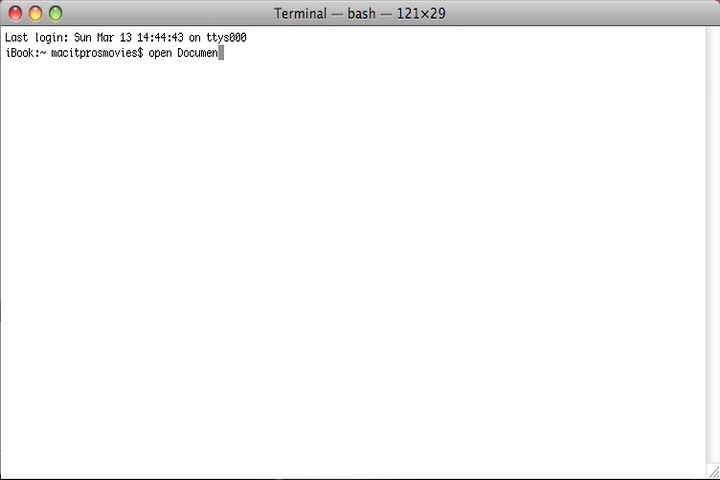
text(ts)
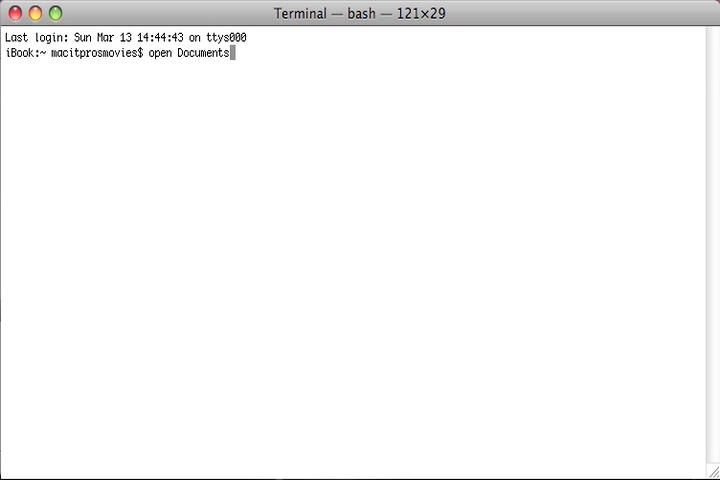
key(Return)
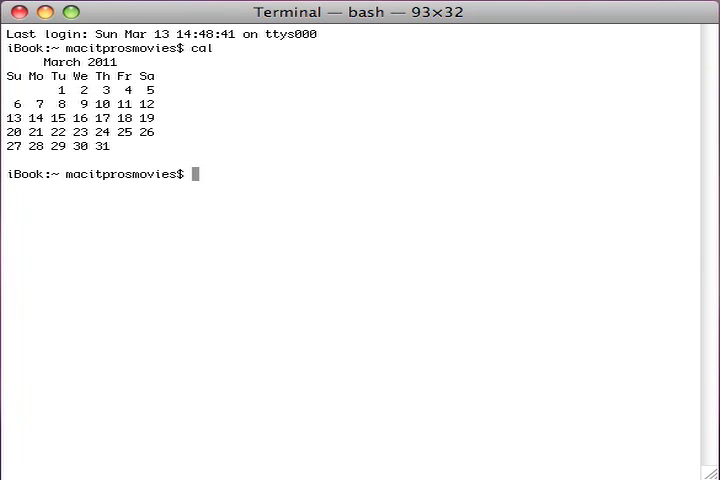
Step: Run 'cal 2011' to print the full twelve-month 2011 calendar
text(cal)
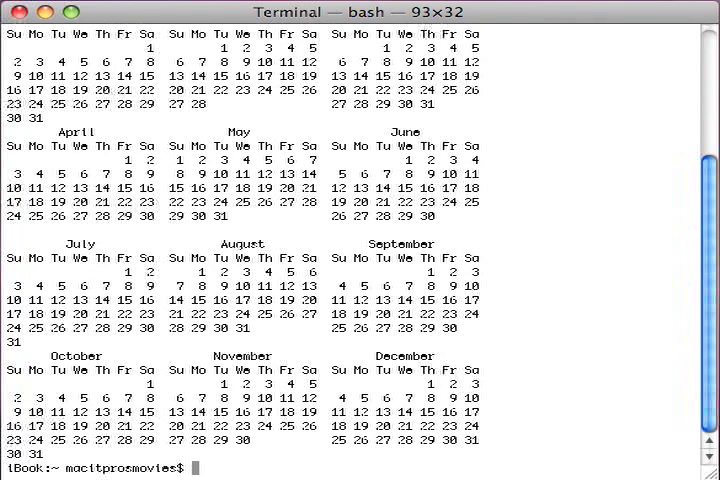
text(cal 2011)
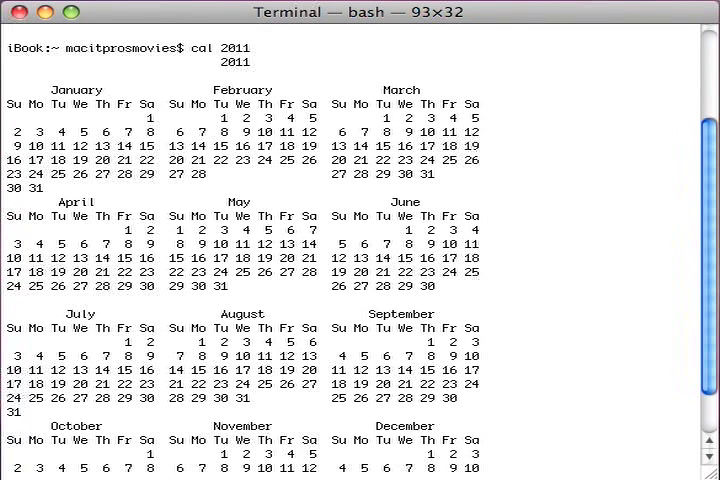
scroll(down, 3)
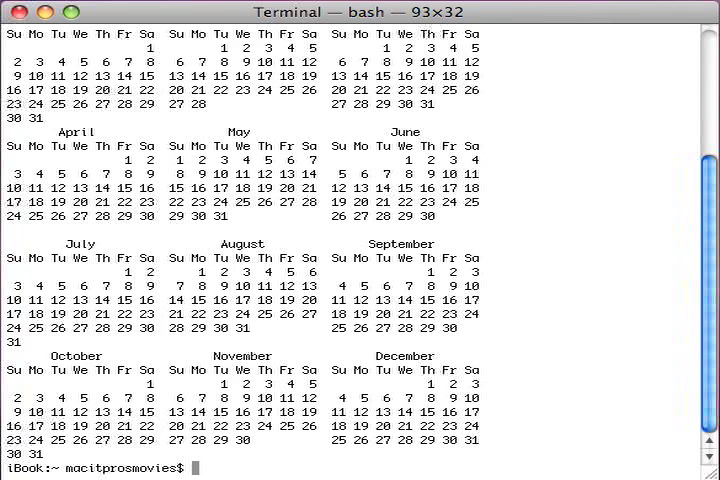
Step: Run 'man ls' to read the manual page for ls
text(man)
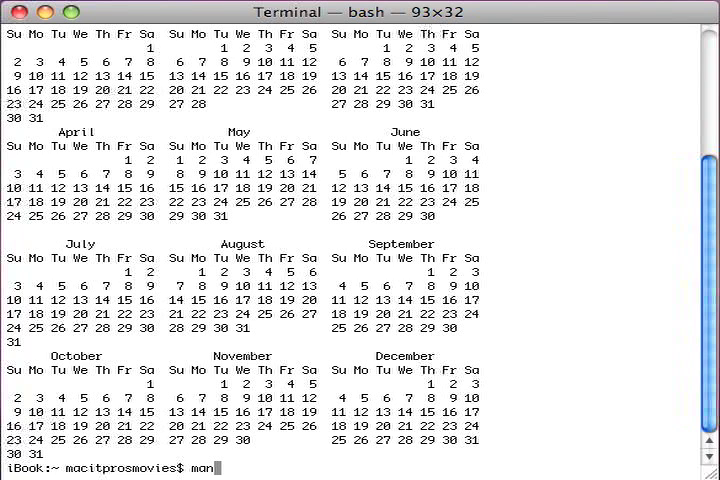
text(ls)
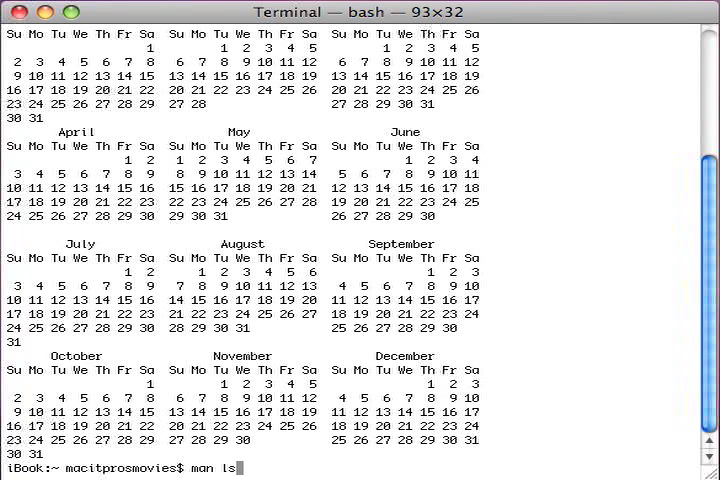
key(Return)
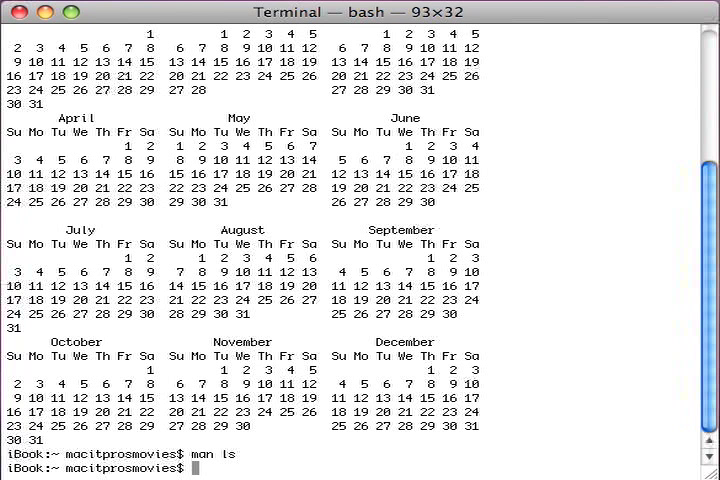
Step: Run 'man open' and scroll through the open command's manual page
text(man)
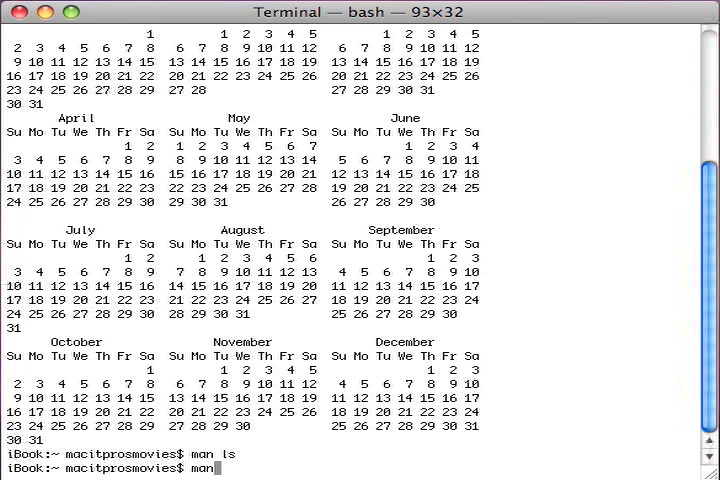
text(open)
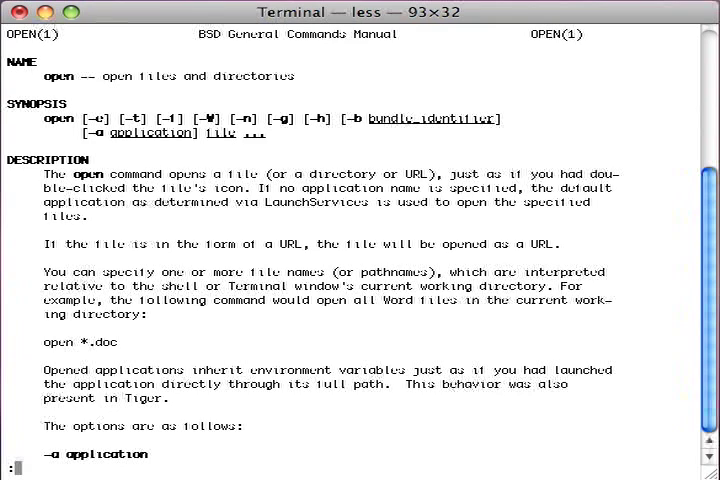
scroll(down, 3)
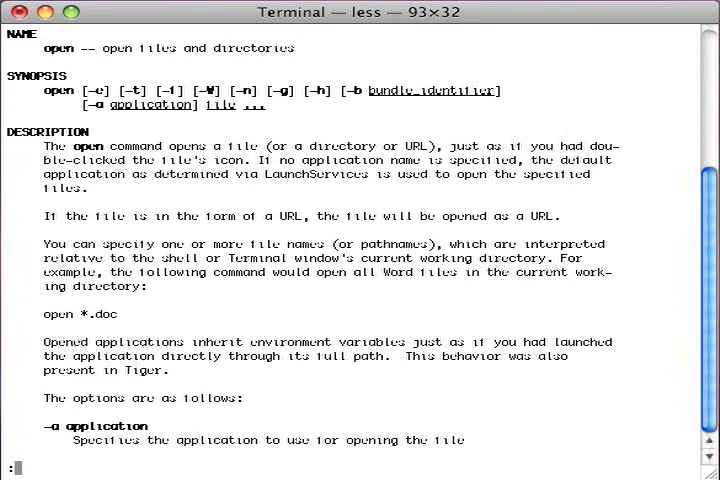
scroll(down, 3)
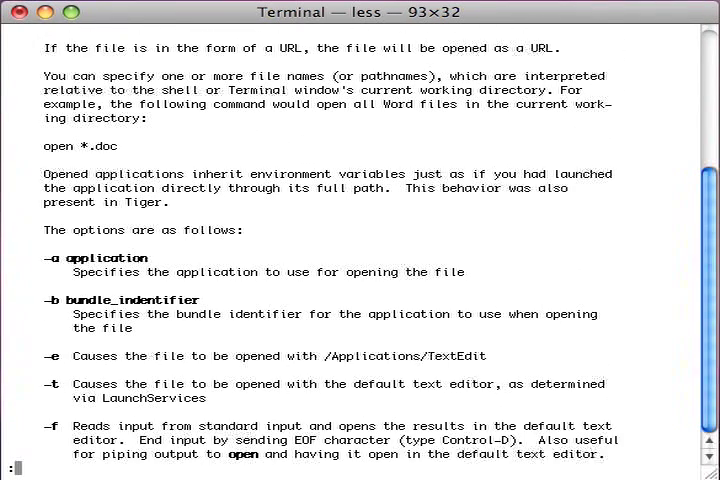
scroll(down, 3)
text(ma)
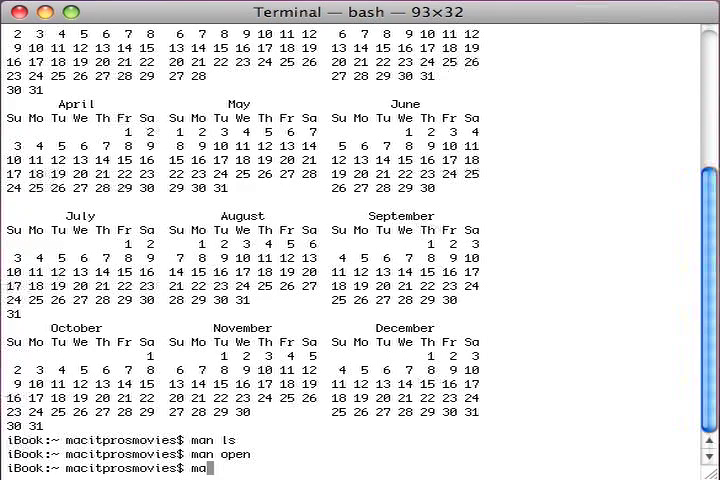
Step: Run 'man cal' to read the cal manual, then quit back to the prompt with q
text(n)
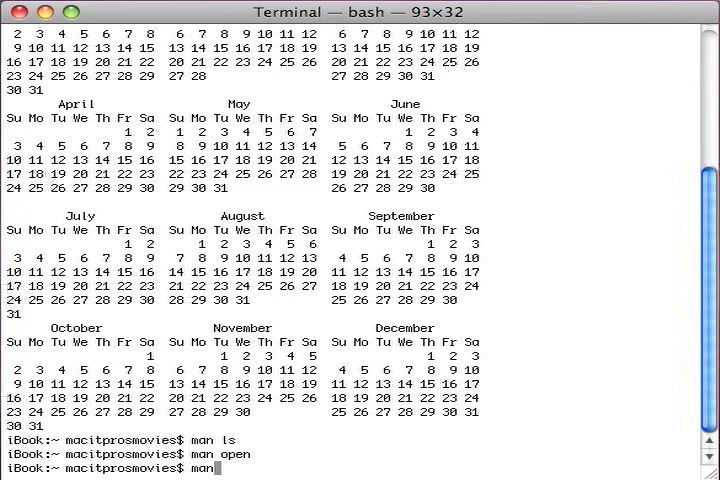
key(Return)
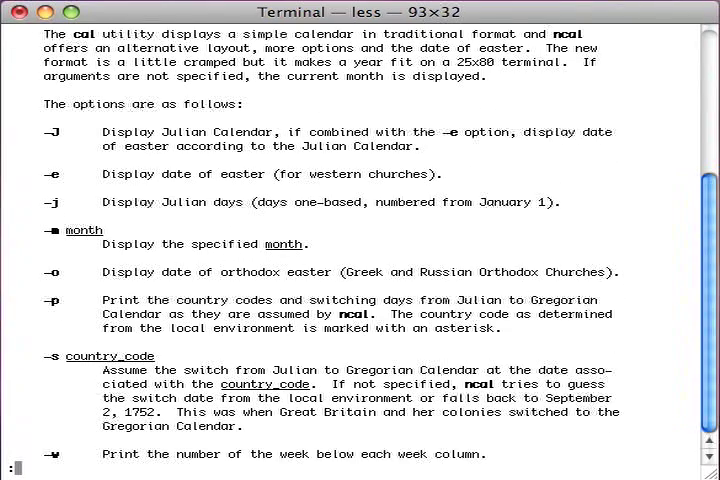
key(q)
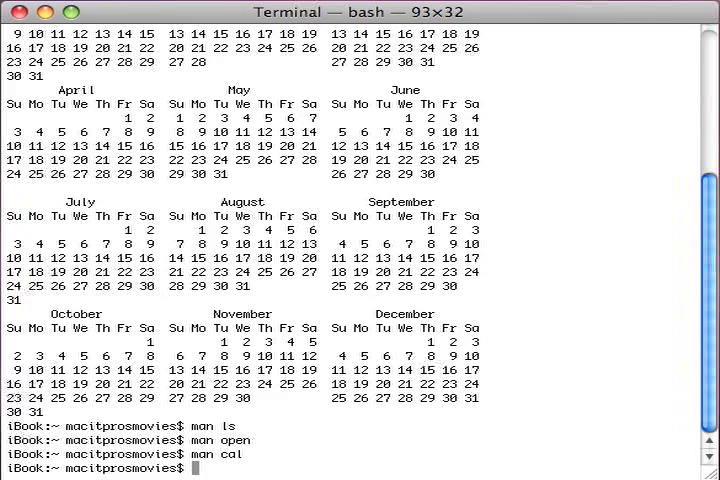